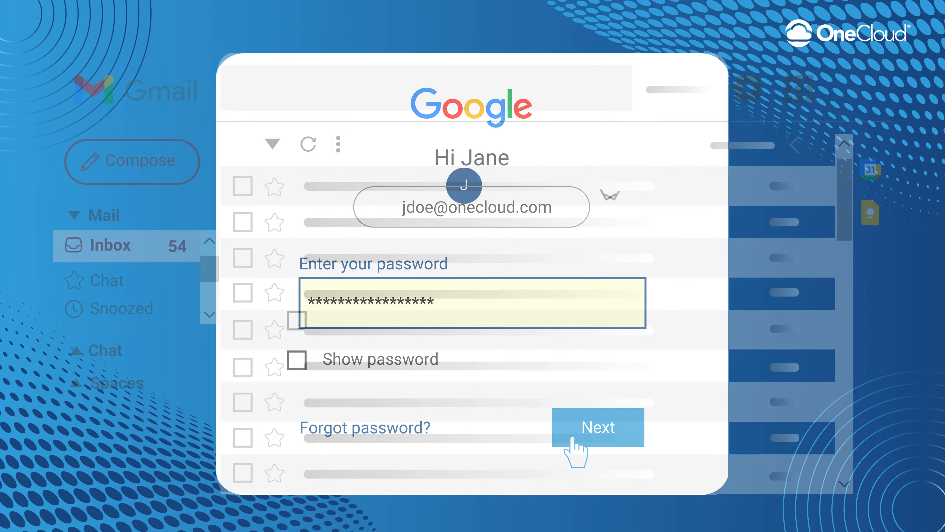
Finish signing in to Gmail and bring up the quick settings panel over the inbox.
{"action": "left_click", "coordinate": [599, 428]}
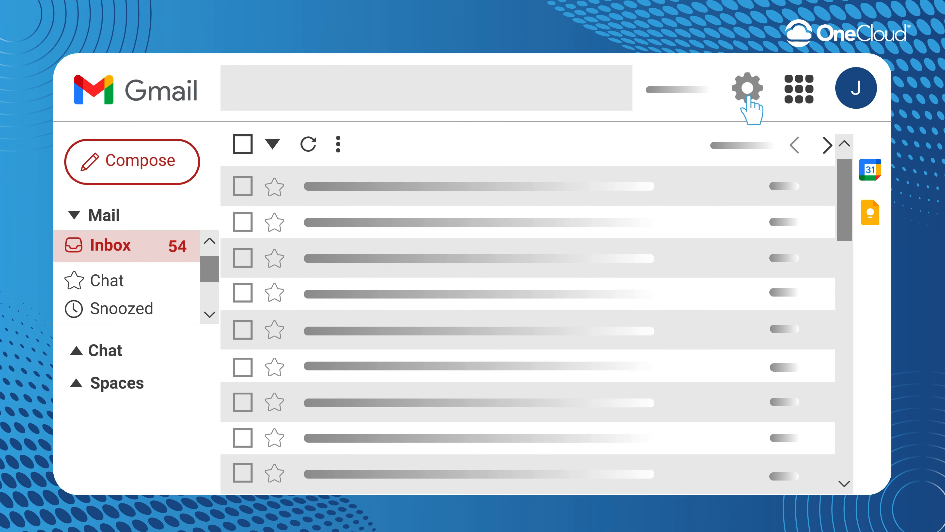
{"action": "left_click", "coordinate": [747, 88]}
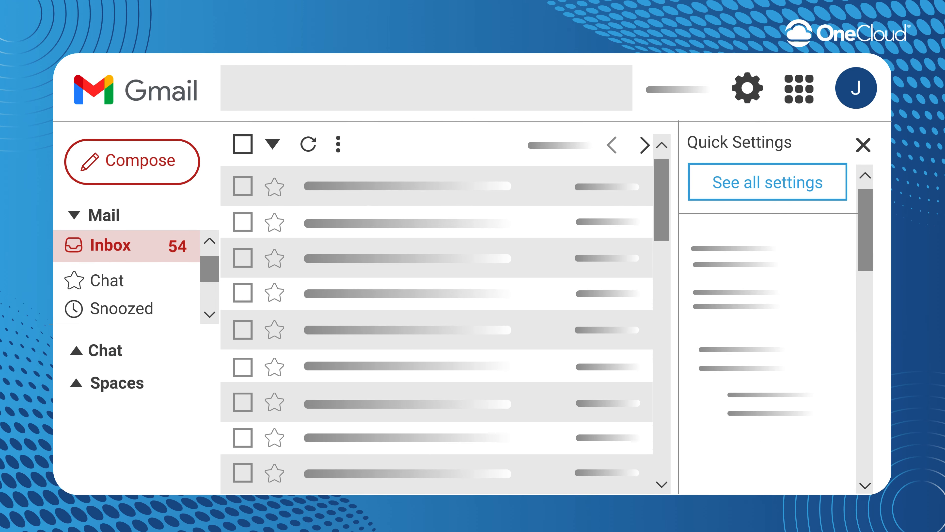
In the full settings' Forwarding and POP/IMAP section, set IMAP to enabled and save changes.
{"action": "left_click", "coordinate": [768, 182]}
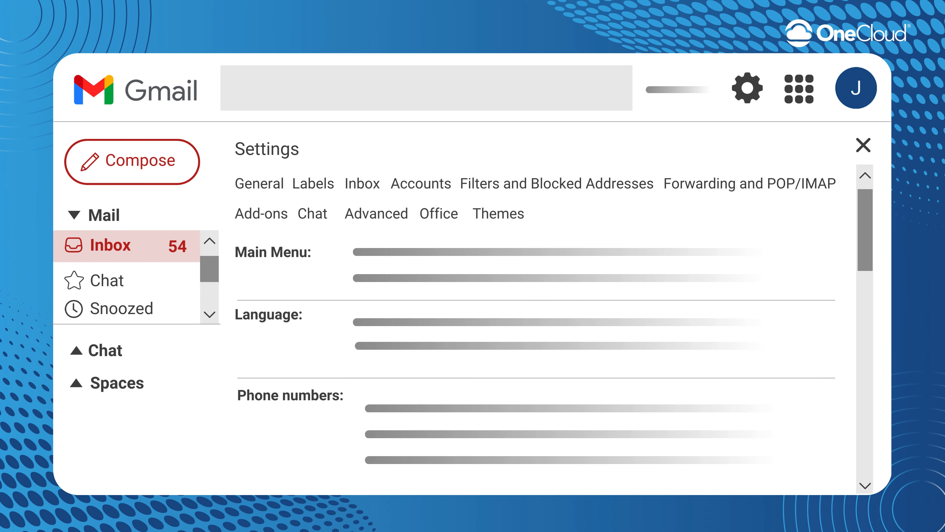
{"action": "left_click", "coordinate": [258, 183]}
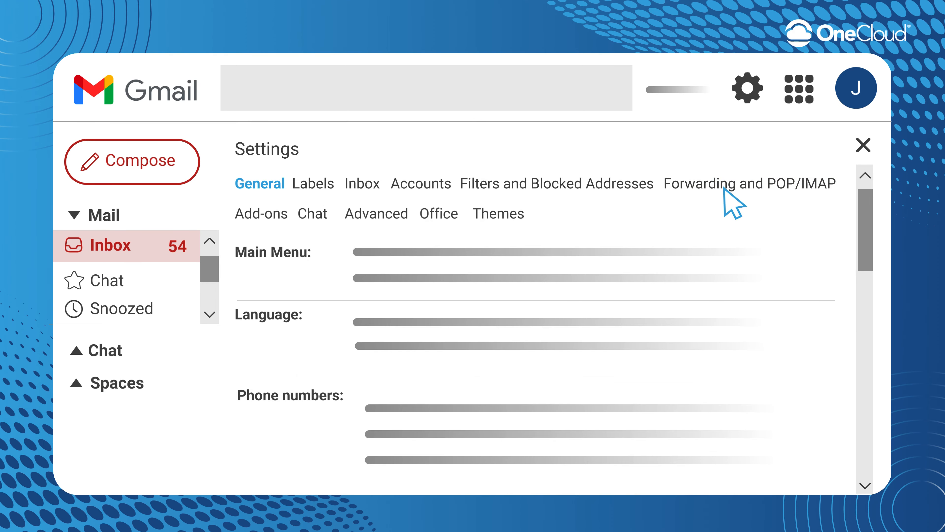
{"action": "left_click", "coordinate": [749, 183]}
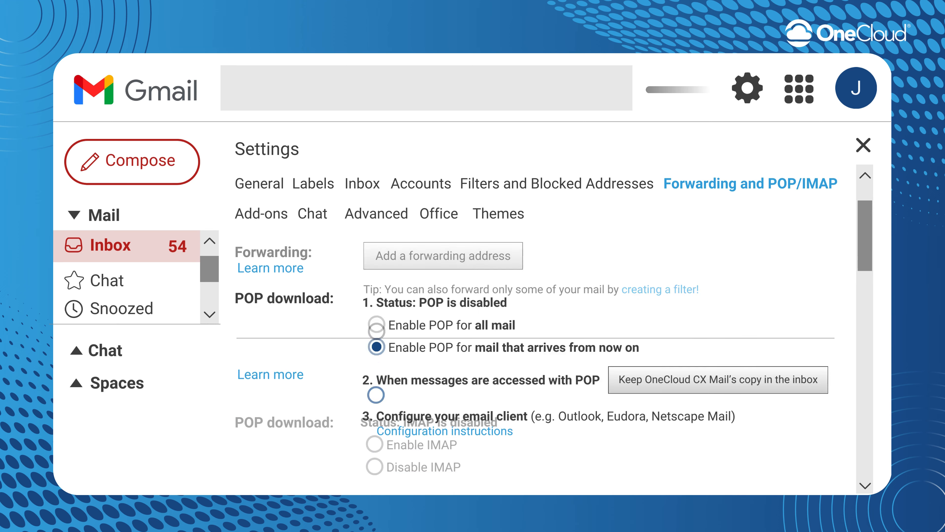
{"action": "scroll", "scroll_direction": "down", "scroll_amount": 3}
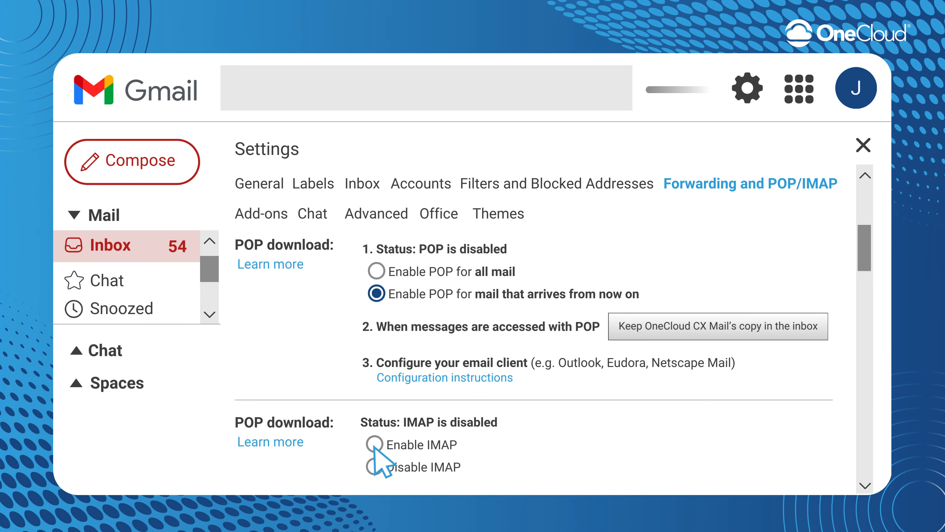
{"action": "left_click", "coordinate": [374, 444]}
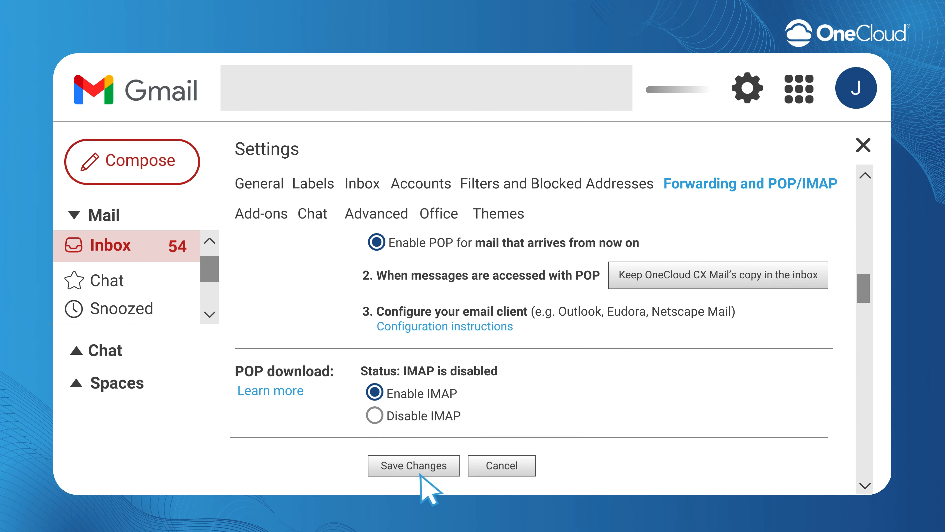
{"action": "left_click", "coordinate": [413, 465]}
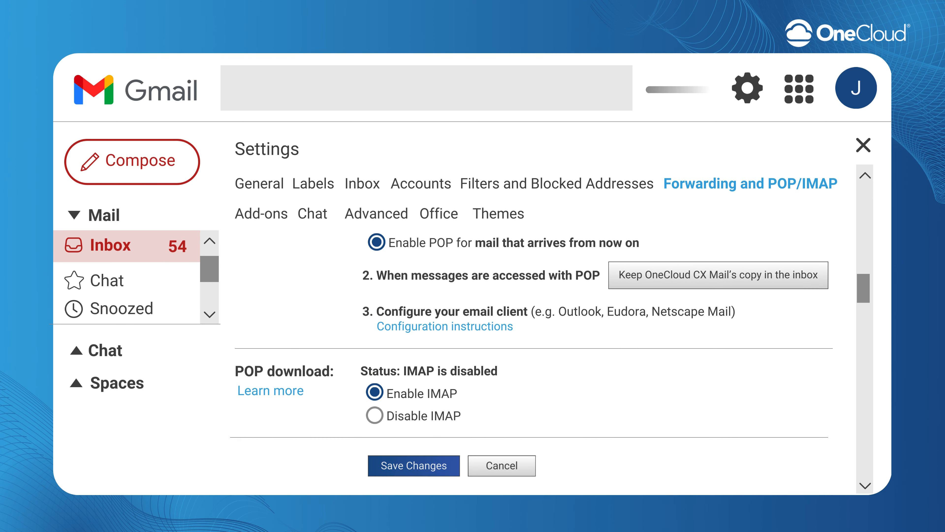
From the profile menu, go to Manage your Google Account for the signed-in account.
{"action": "left_click", "coordinate": [863, 145]}
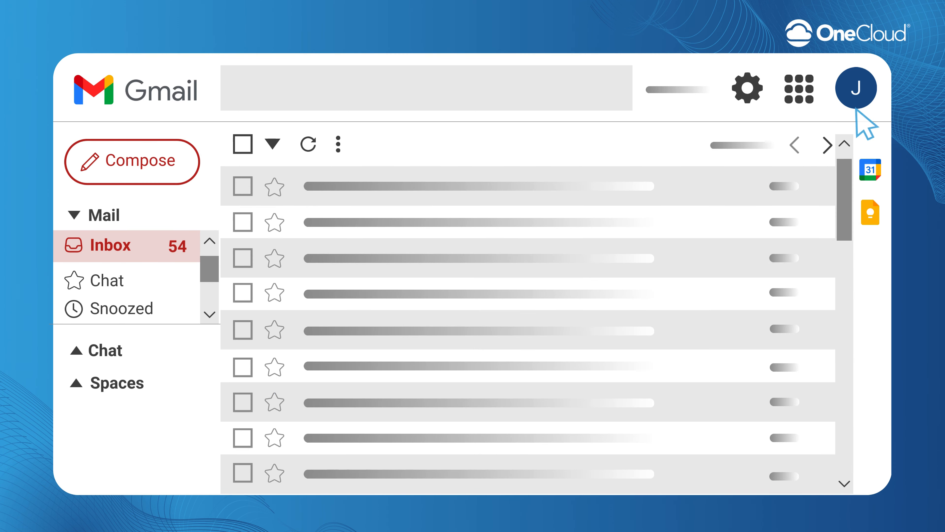
{"action": "left_click", "coordinate": [857, 88]}
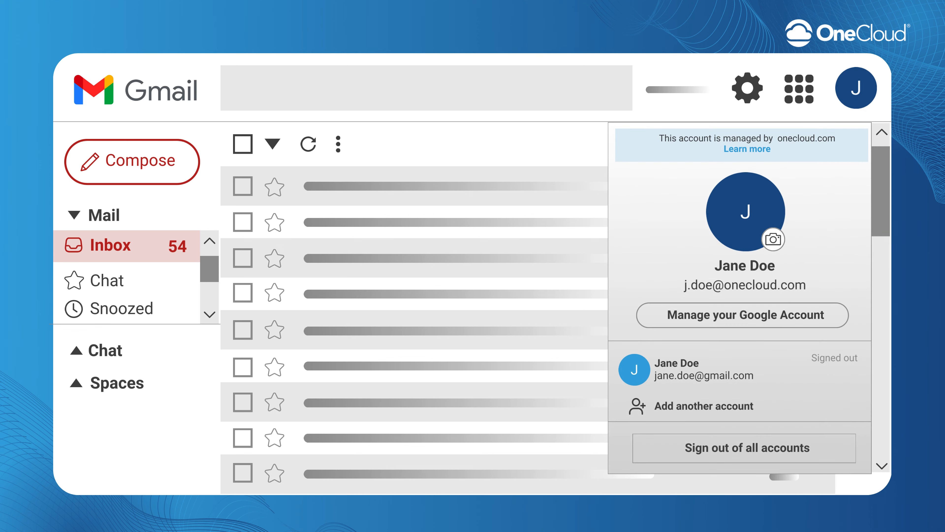
{"action": "mouse_move", "coordinate": [787, 332]}
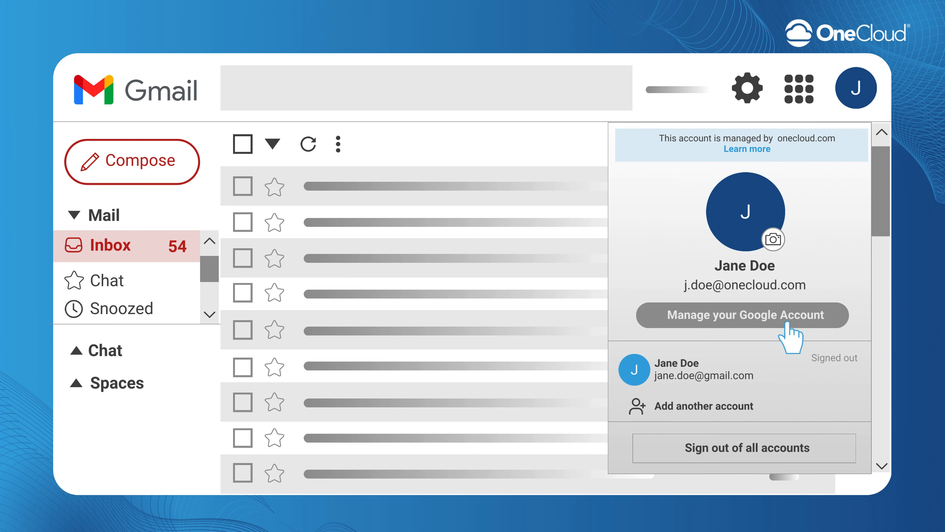
{"action": "left_click", "coordinate": [747, 314]}
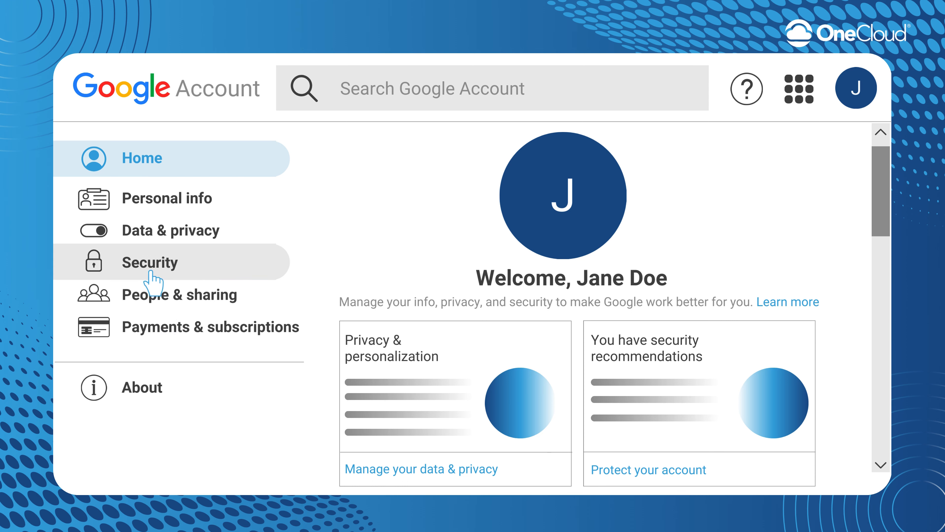
Reach App passwords under Signing in to Google on the account's Security page.
{"action": "left_click", "coordinate": [149, 262]}
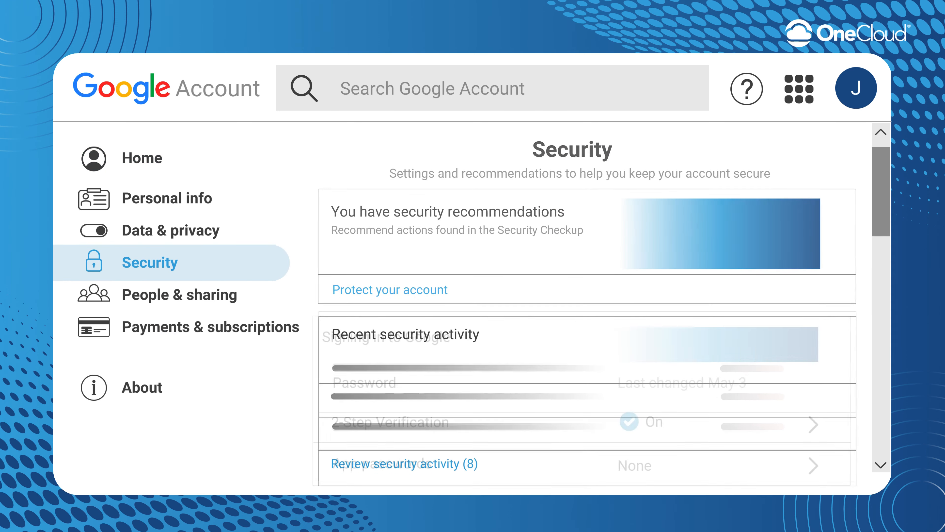
{"action": "scroll", "scroll_direction": "down", "scroll_amount": 3}
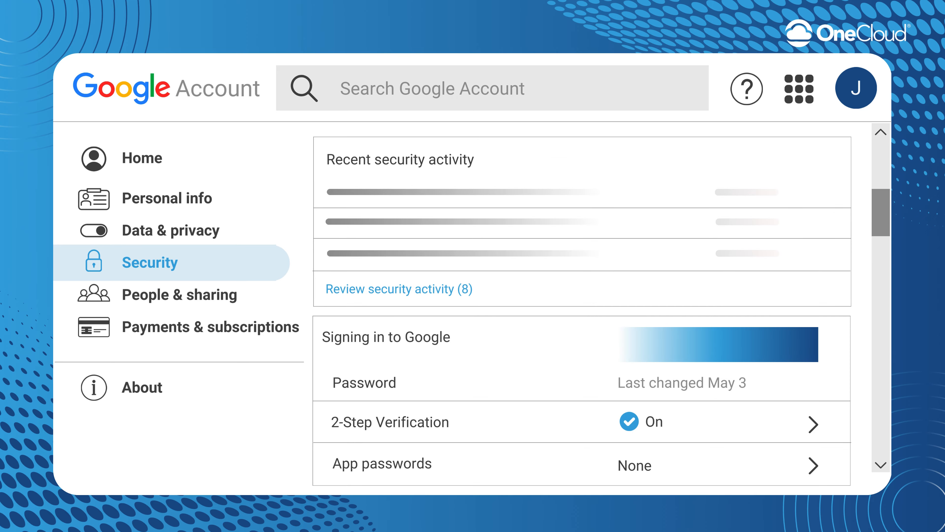
{"action": "mouse_move", "coordinate": [424, 491]}
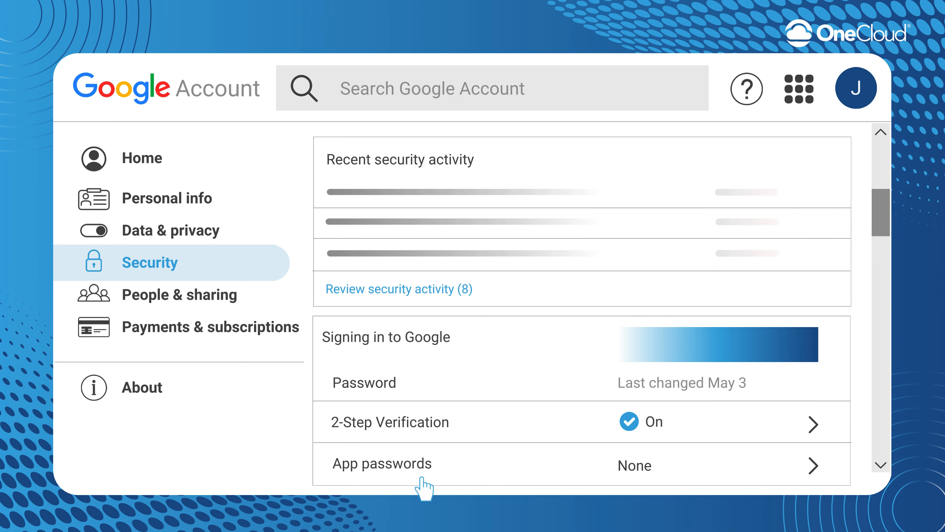
{"action": "left_click", "coordinate": [382, 463]}
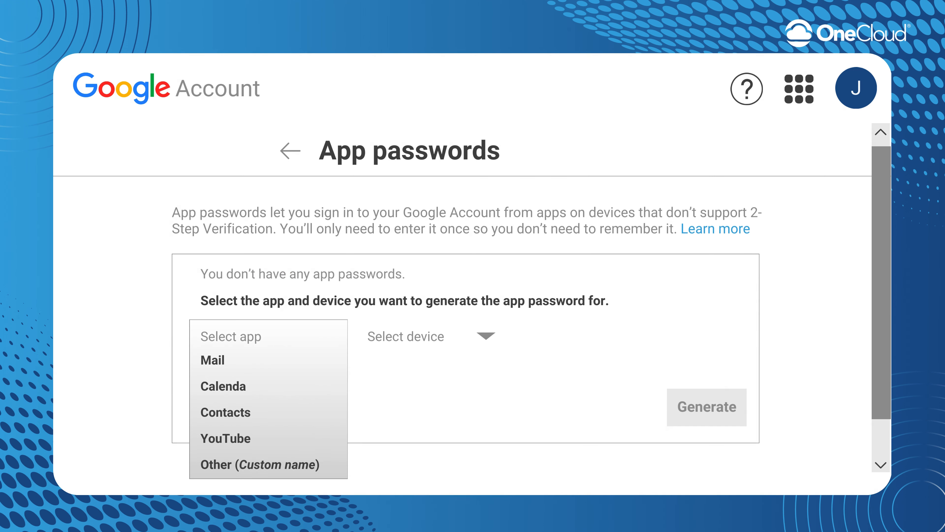
Generate an app password with custom name 'OneCloud CX' and dismiss the generated password dialog.
{"action": "left_click", "coordinate": [259, 467]}
{"action": "type", "text": "OneCloud CX"}
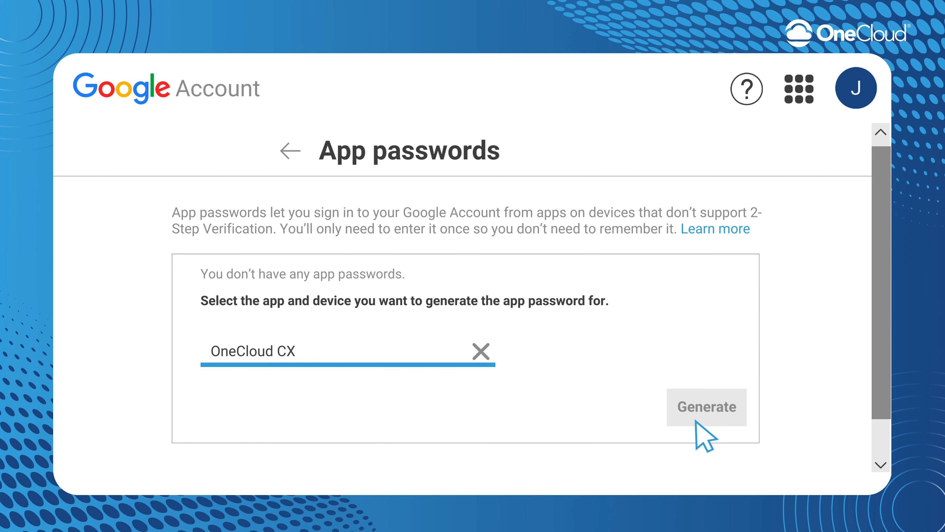
{"action": "left_click", "coordinate": [706, 407]}
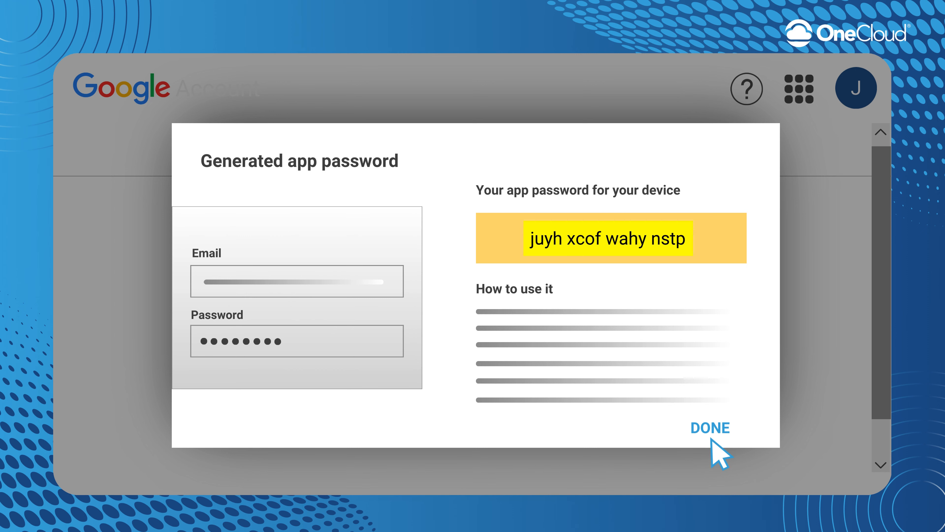
{"action": "left_click", "coordinate": [710, 428]}
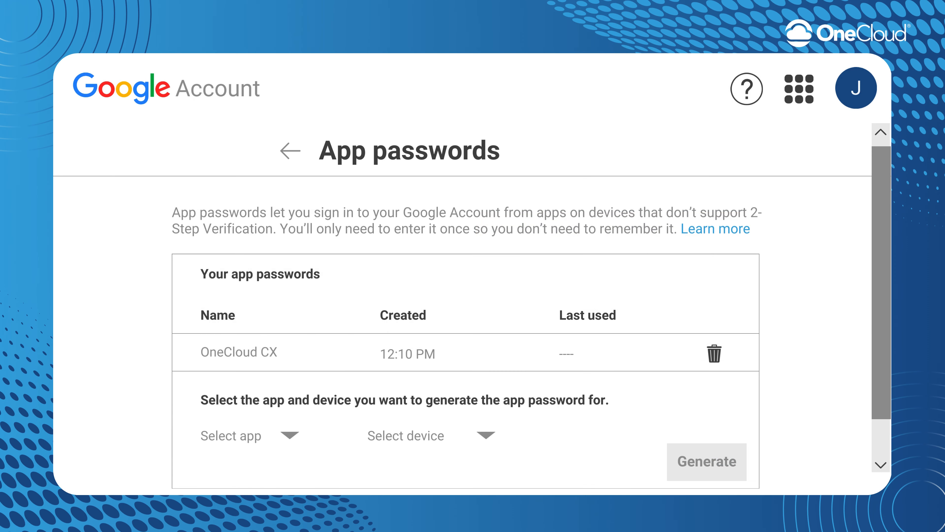